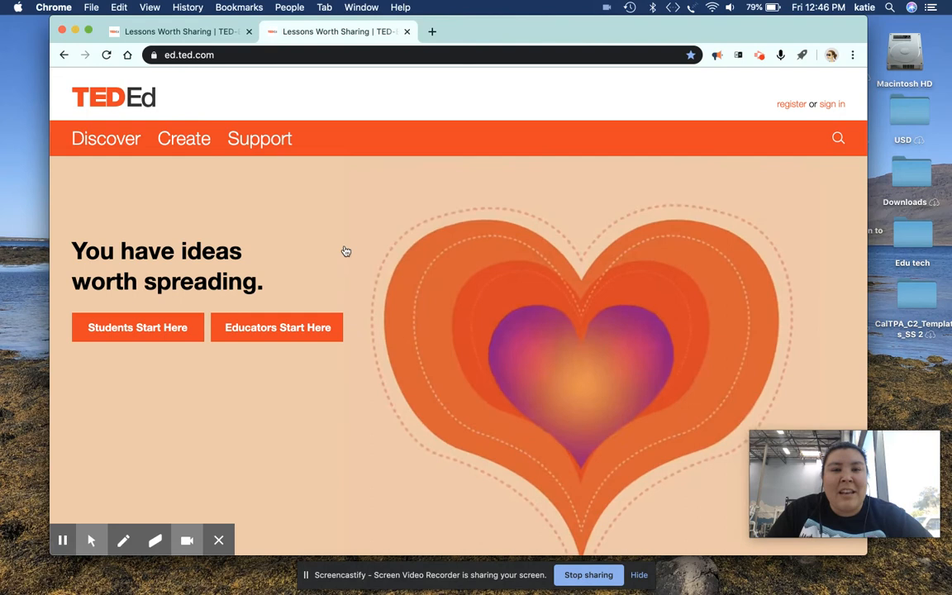
- Submit the account email and complete the TED sign-in
{"action": "scroll", "scroll_direction": "down", "scroll_amount": 3}
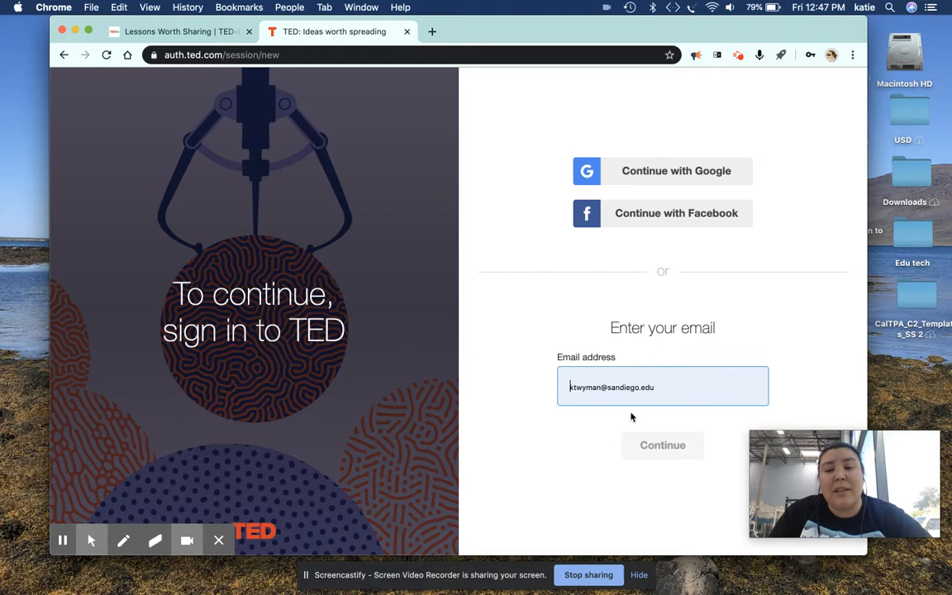
{"action": "left_click", "coordinate": [662, 445]}
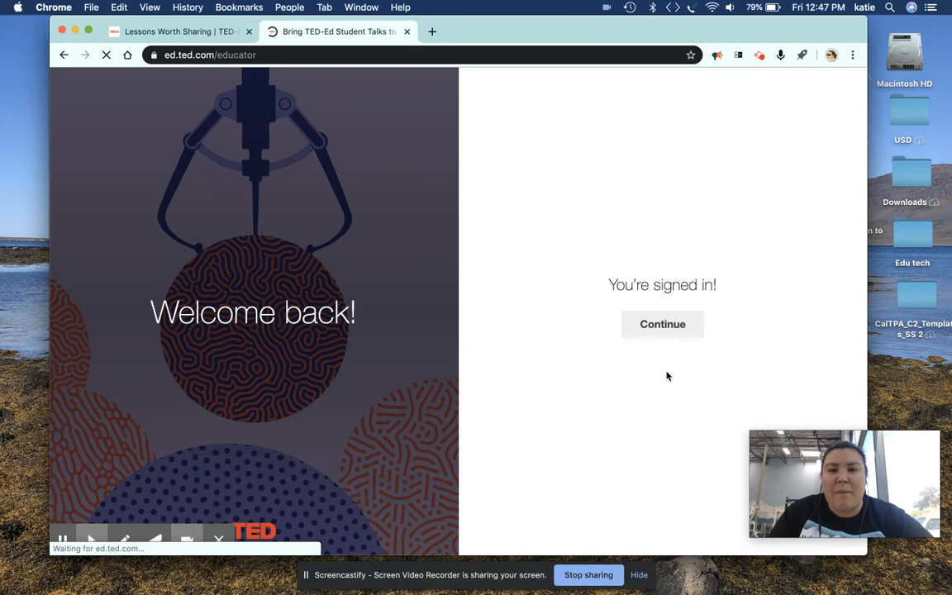
- Continue past 'You're signed in!' to the Settings tab showing educator role, subjects and age groups
{"action": "left_click", "coordinate": [662, 324]}
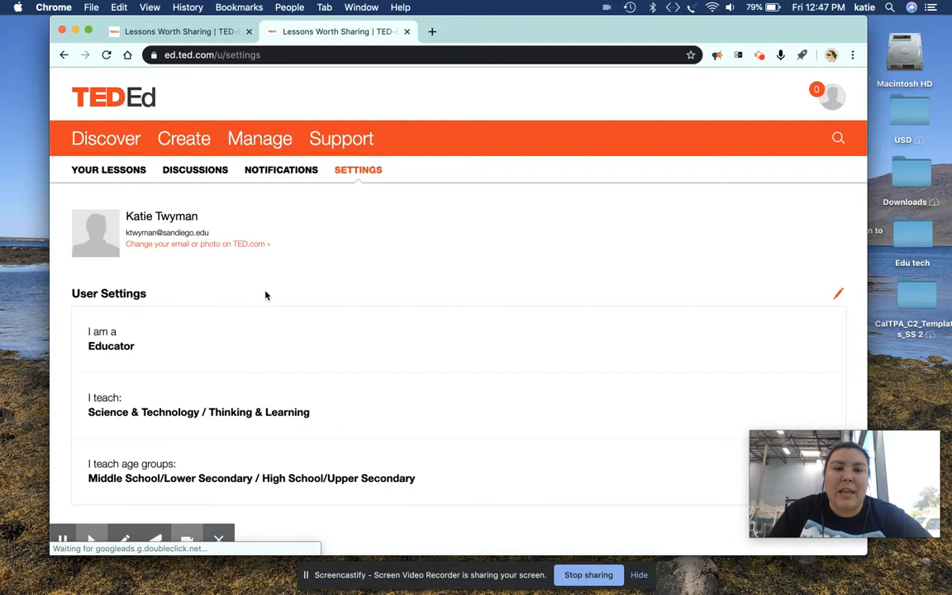
{"action": "scroll", "scroll_direction": "down", "scroll_amount": 3}
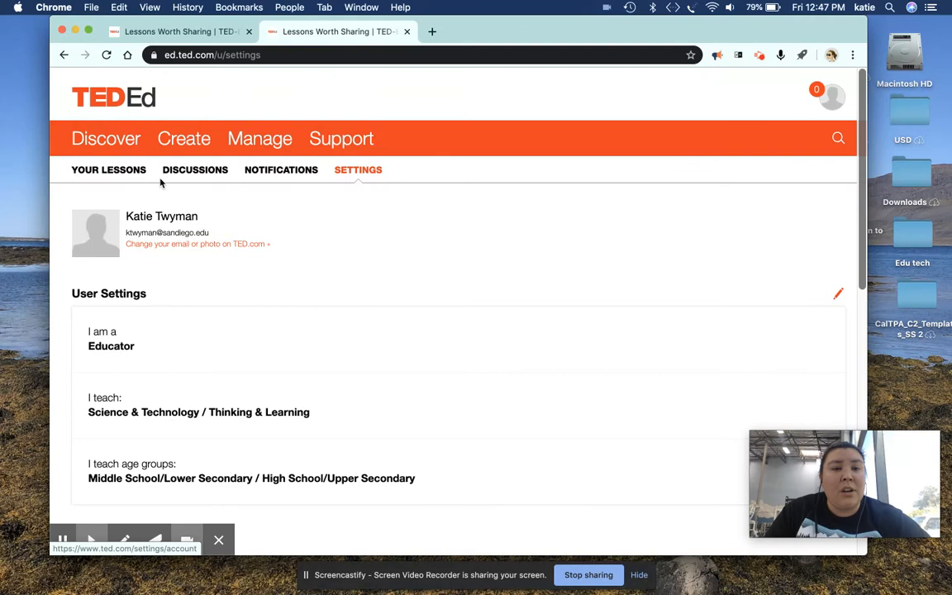
- Filter the Discover lesson library to Earth and Space Science and hover the Create menu
{"action": "left_click", "coordinate": [341, 138]}
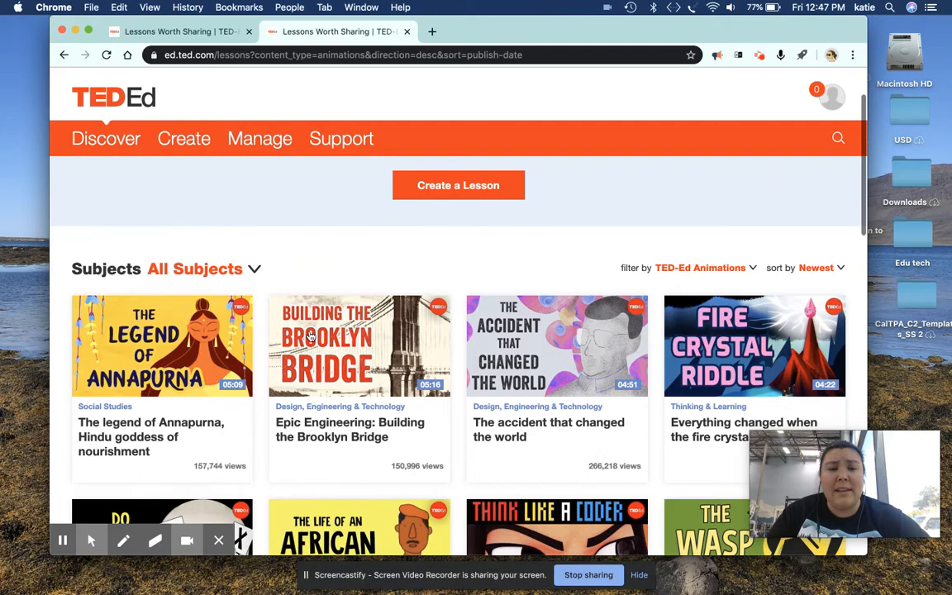
{"action": "scroll", "scroll_direction": "down", "scroll_amount": 3}
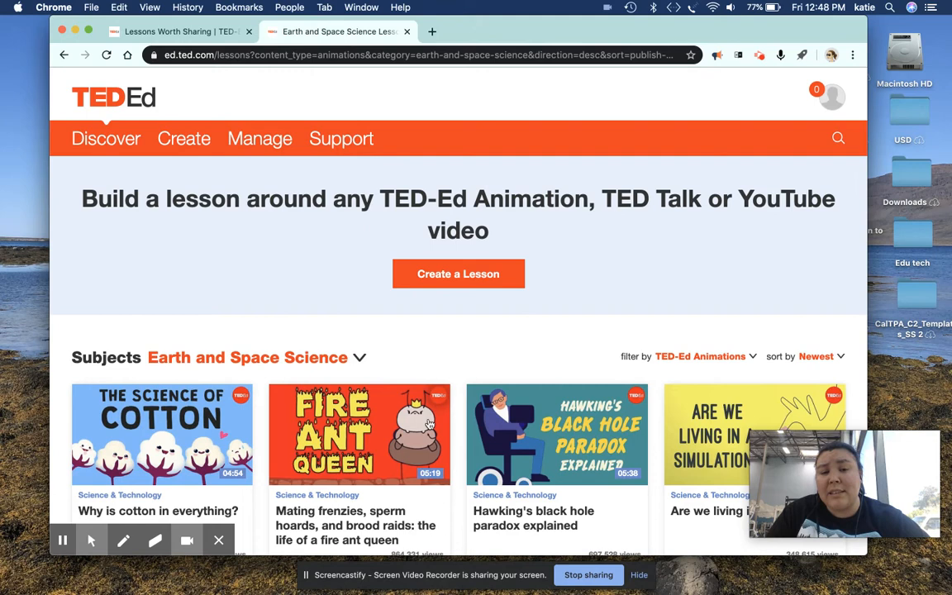
{"action": "left_click", "coordinate": [183, 138]}
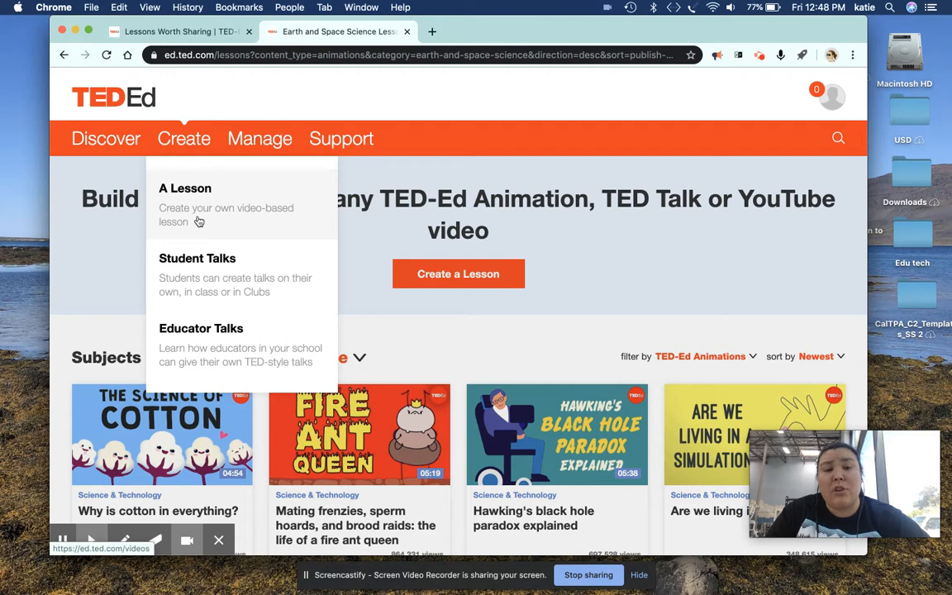
- Open 'Rosalind Franklin: DNA's unsung hero' and start its YouTube video
{"action": "left_click", "coordinate": [260, 138]}
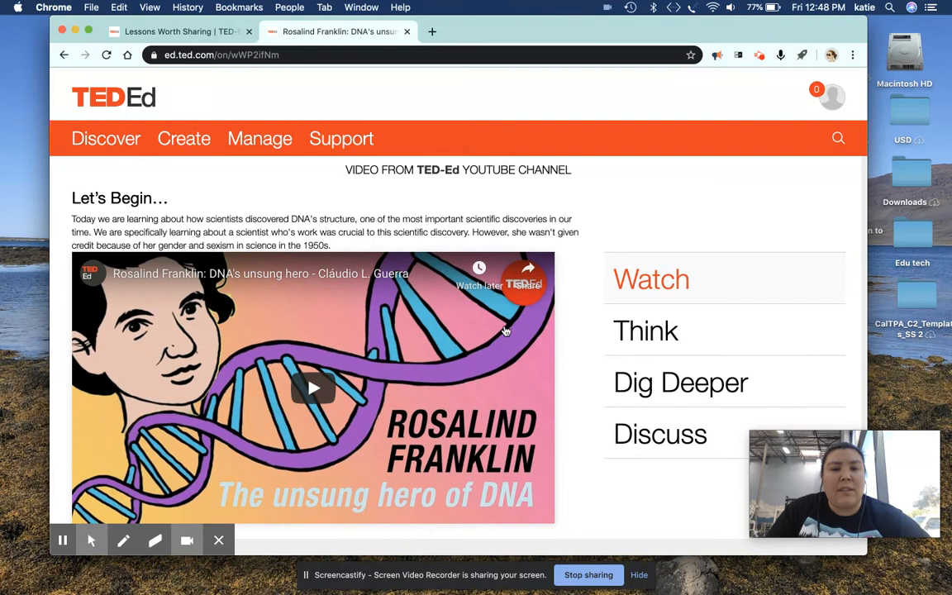
{"action": "scroll", "scroll_direction": "down", "scroll_amount": 3}
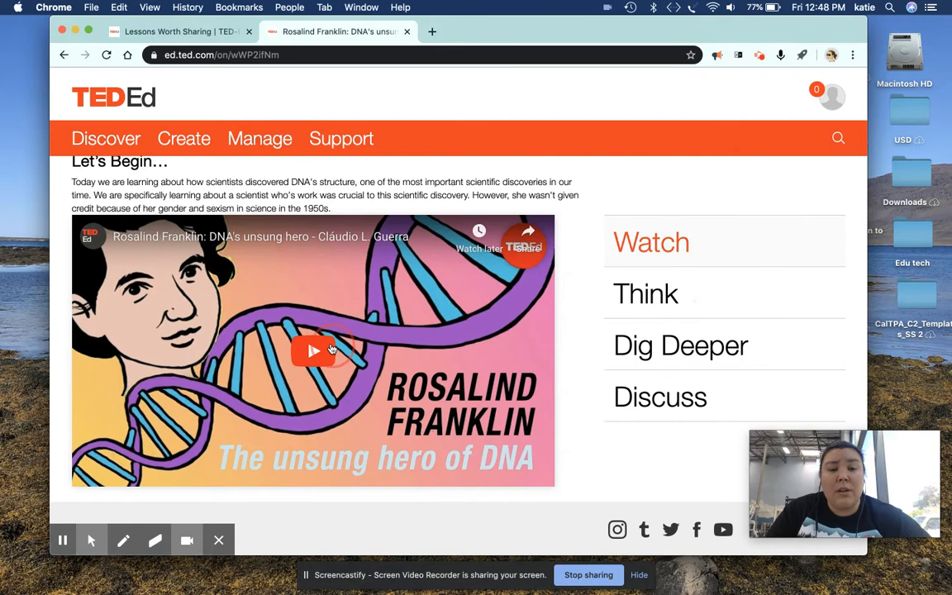
{"action": "left_click", "coordinate": [313, 351]}
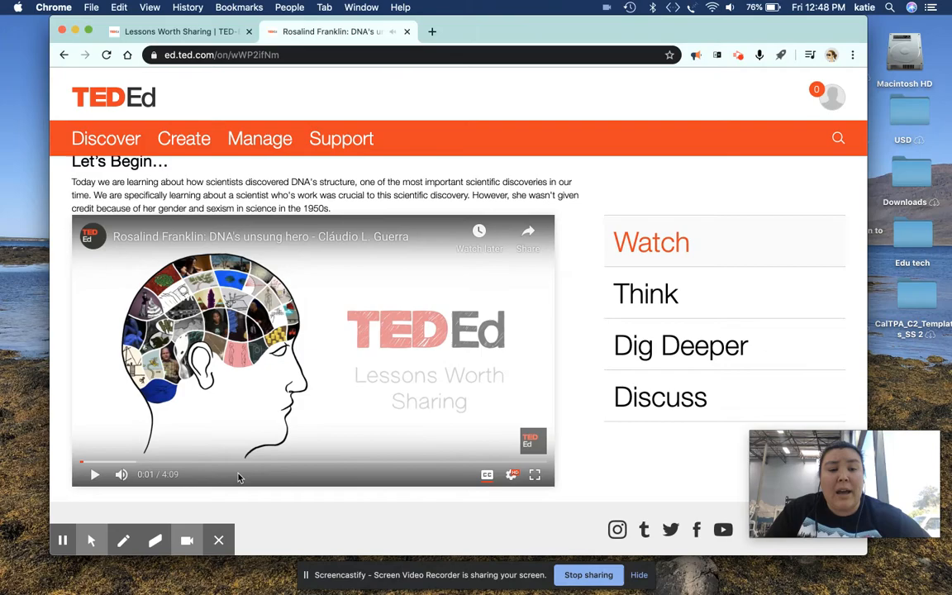
- In full screen, seek ahead and set the video's subtitles to Arabic
{"action": "left_click", "coordinate": [535, 474]}
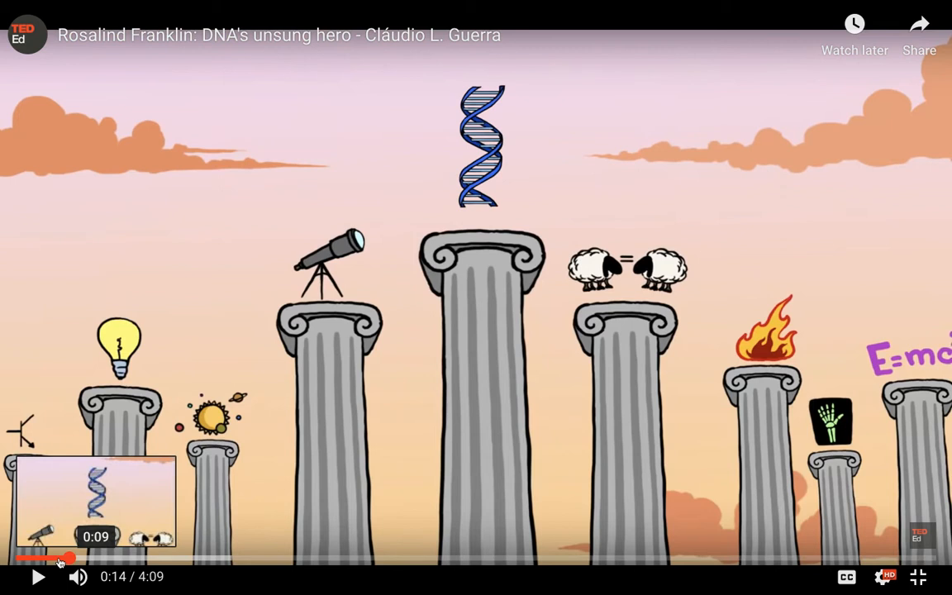
{"action": "left_click", "coordinate": [881, 576]}
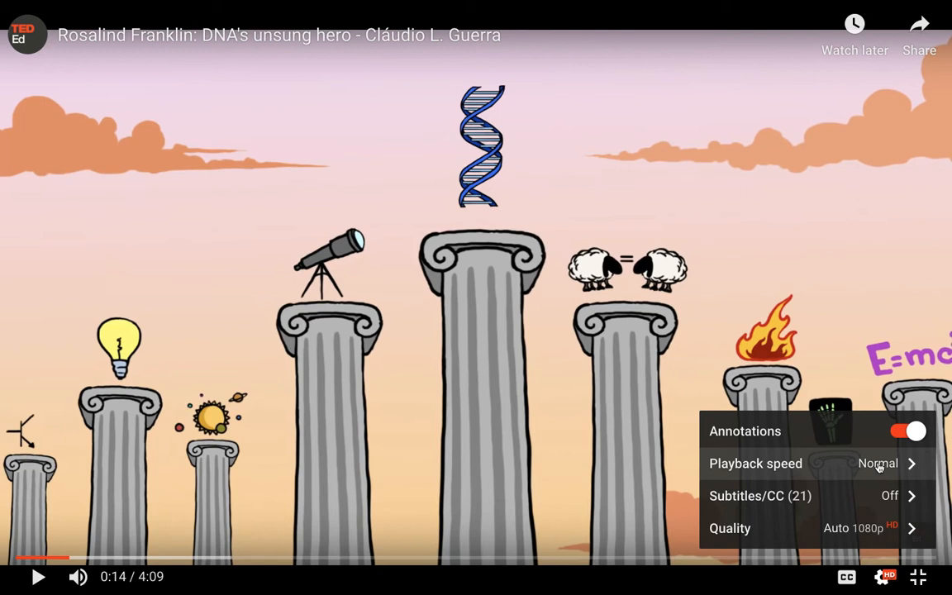
{"action": "left_click", "coordinate": [755, 463]}
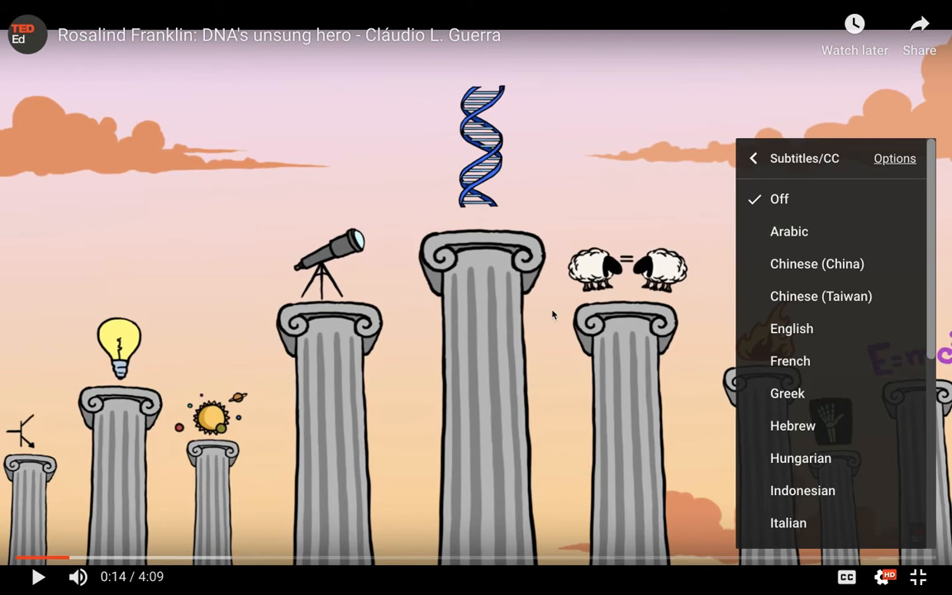
{"action": "mouse_move", "coordinate": [823, 285]}
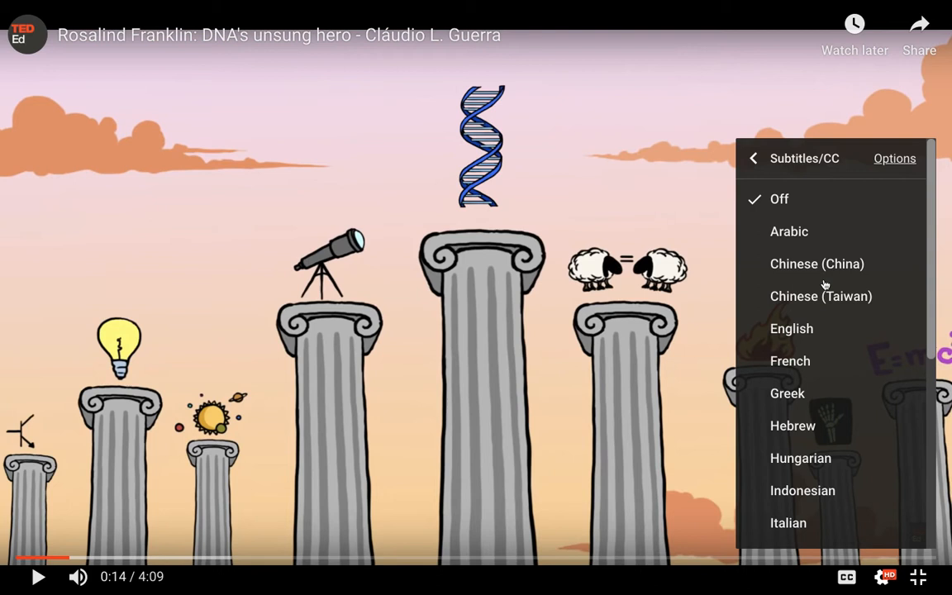
{"action": "left_click", "coordinate": [788, 231]}
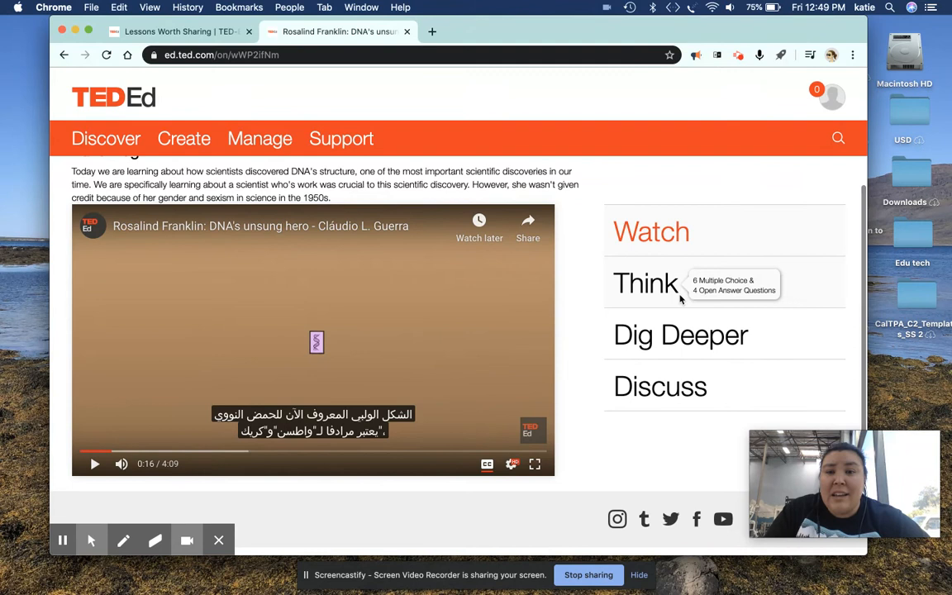
- Open the Think quiz and advance to question 6
{"action": "left_click", "coordinate": [646, 284]}
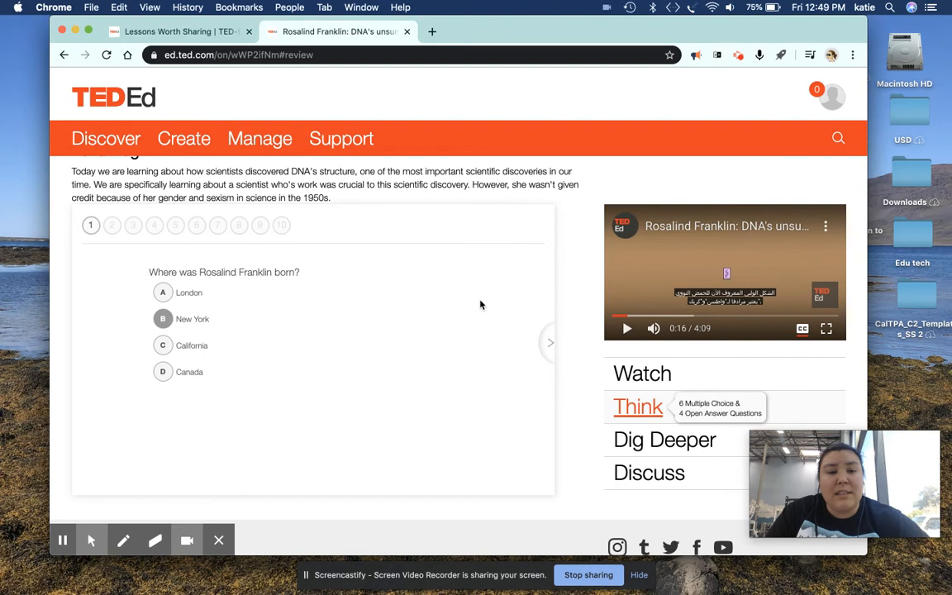
{"action": "left_click", "coordinate": [550, 343]}
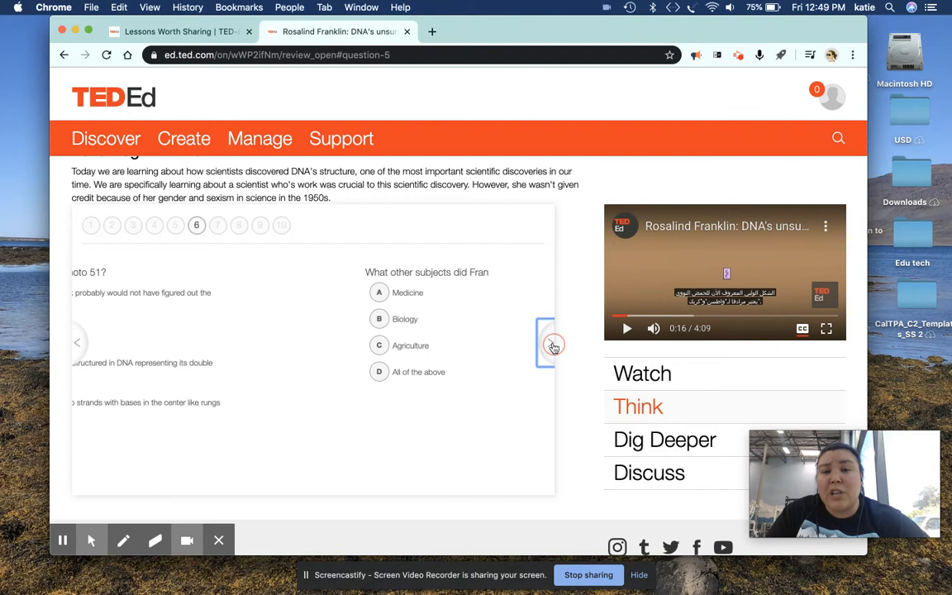
{"action": "left_click", "coordinate": [551, 343]}
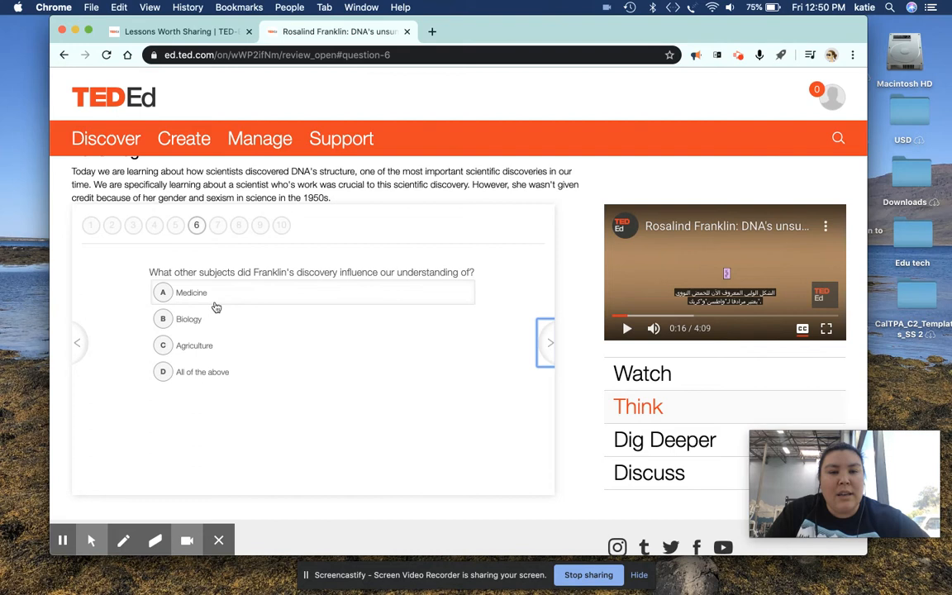
- Answer question 6, use the video hint, retry correctly and go to question 7
{"action": "left_click", "coordinate": [162, 292]}
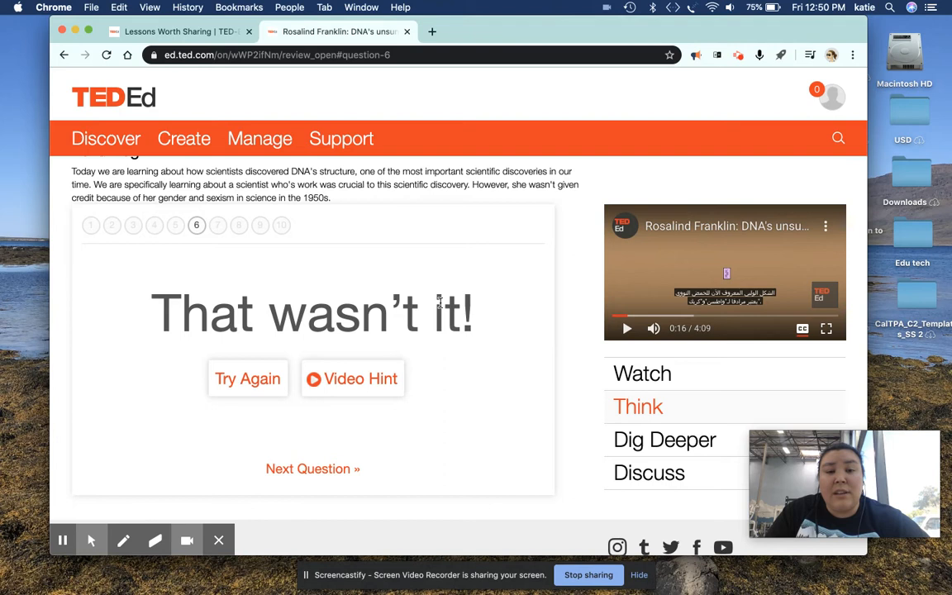
{"action": "left_click", "coordinate": [352, 378]}
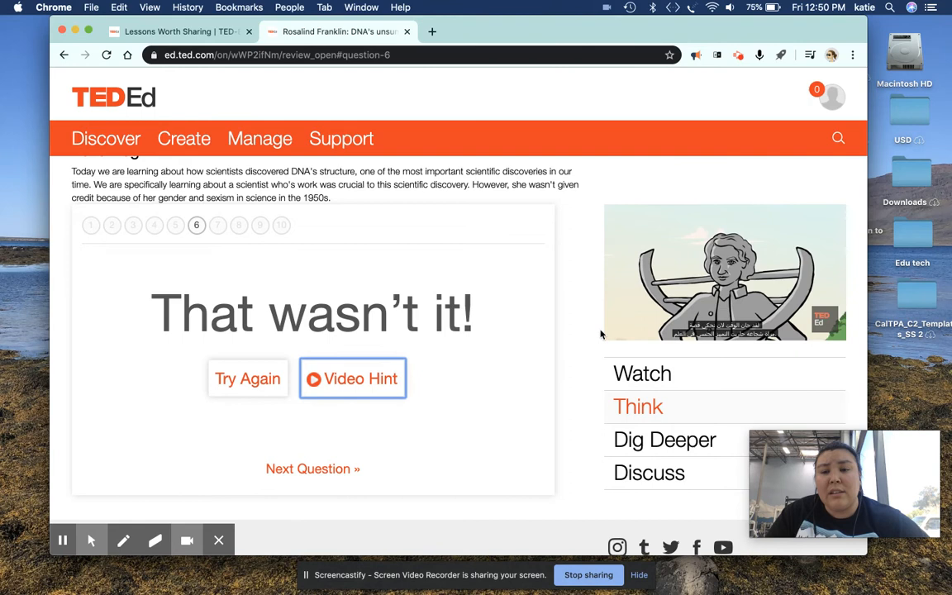
{"action": "left_click", "coordinate": [352, 379]}
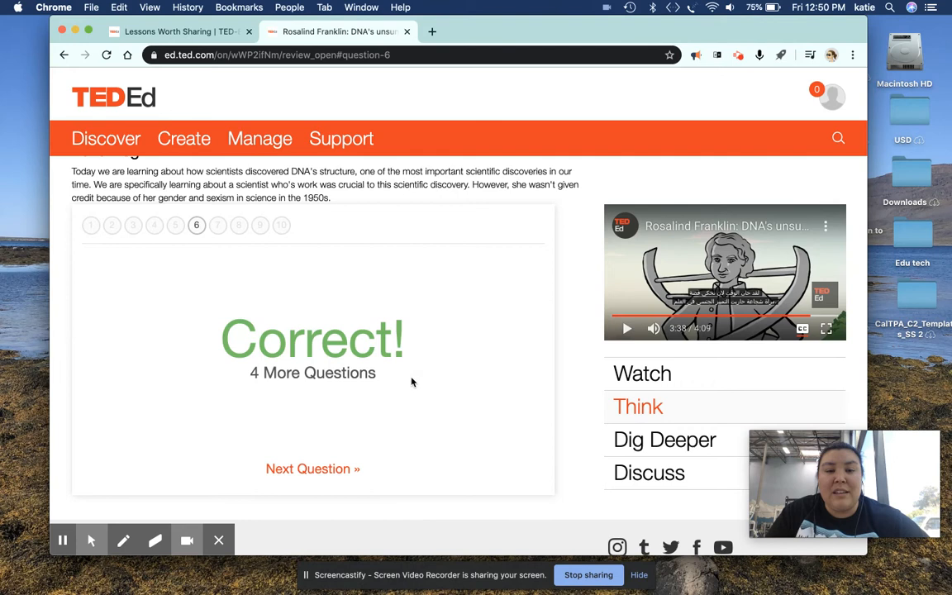
{"action": "left_click", "coordinate": [312, 469]}
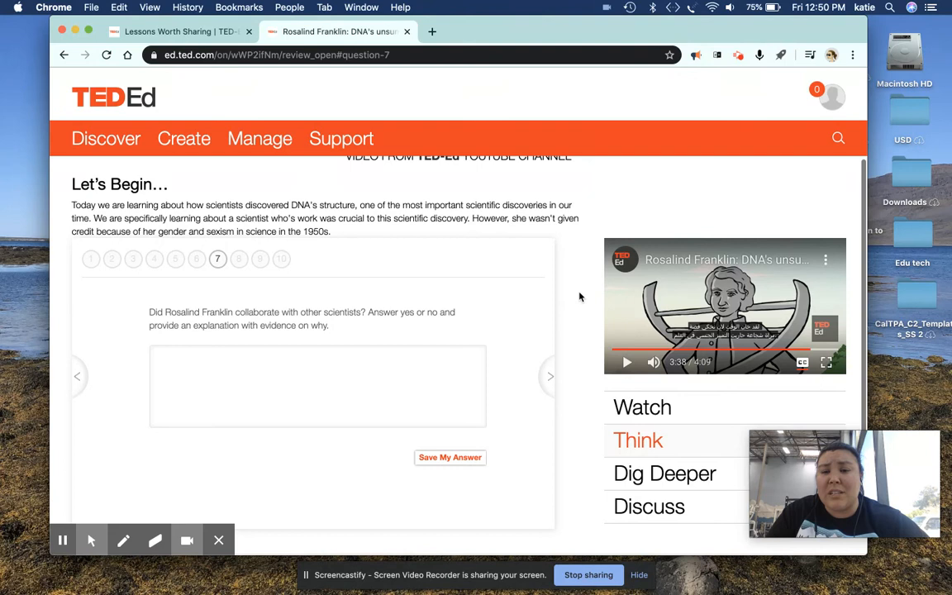
- Read Dig Deeper, open the original Photo 51 article, then return to the lesson's Discuss section
{"action": "scroll", "scroll_direction": "down", "scroll_amount": 3}
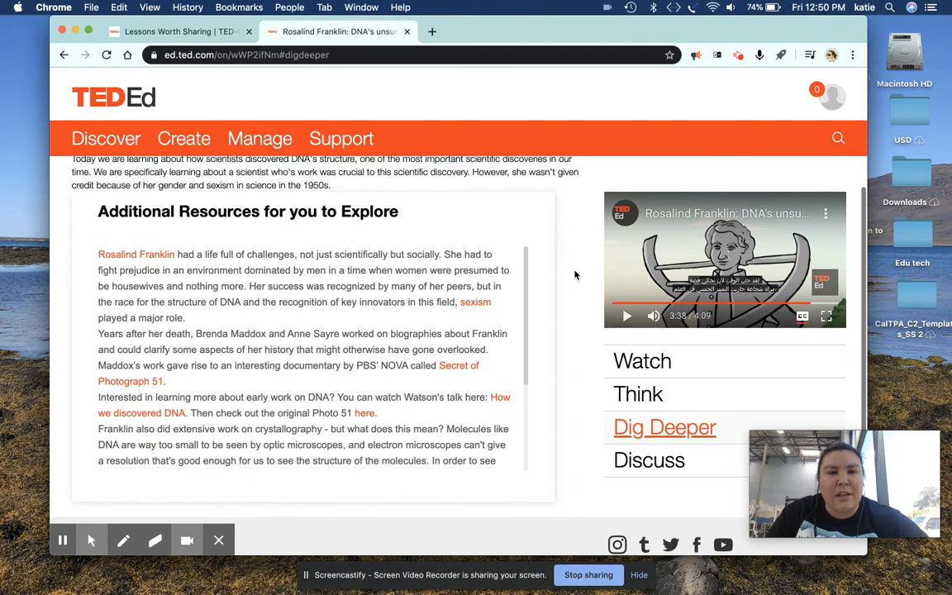
{"action": "scroll", "scroll_direction": "down", "scroll_amount": 3}
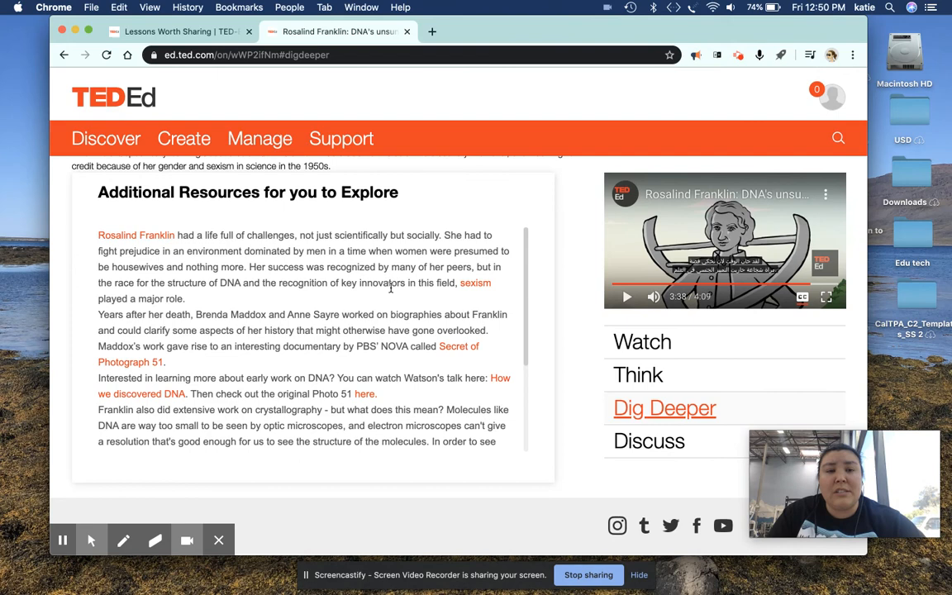
{"action": "scroll", "scroll_direction": "down", "scroll_amount": 3}
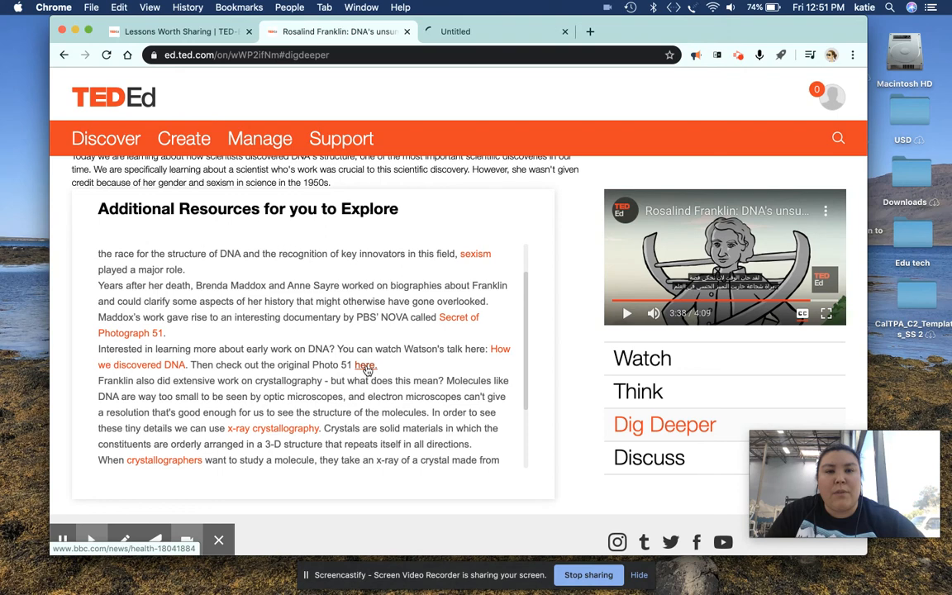
{"action": "left_click", "coordinate": [174, 31]}
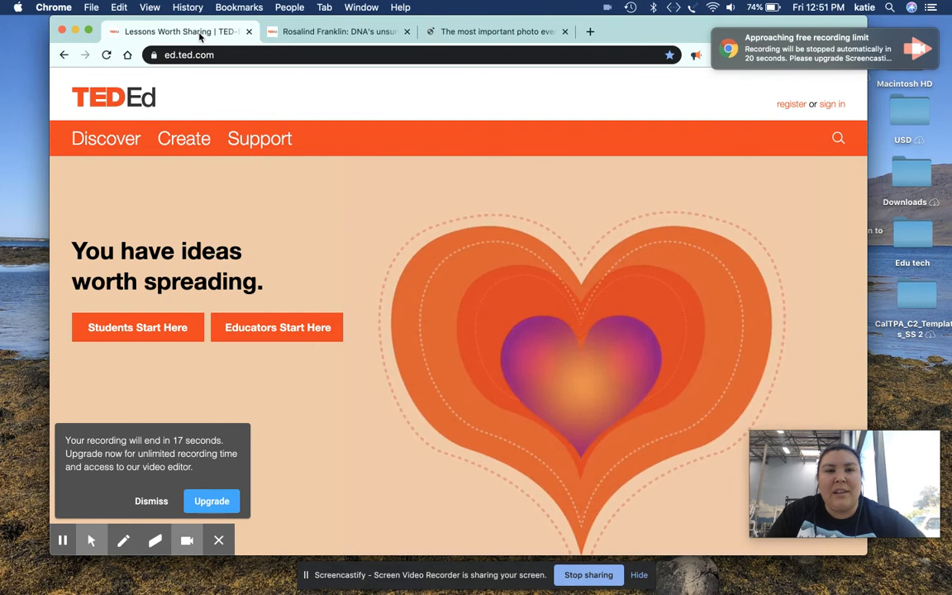
{"action": "left_click", "coordinate": [338, 31]}
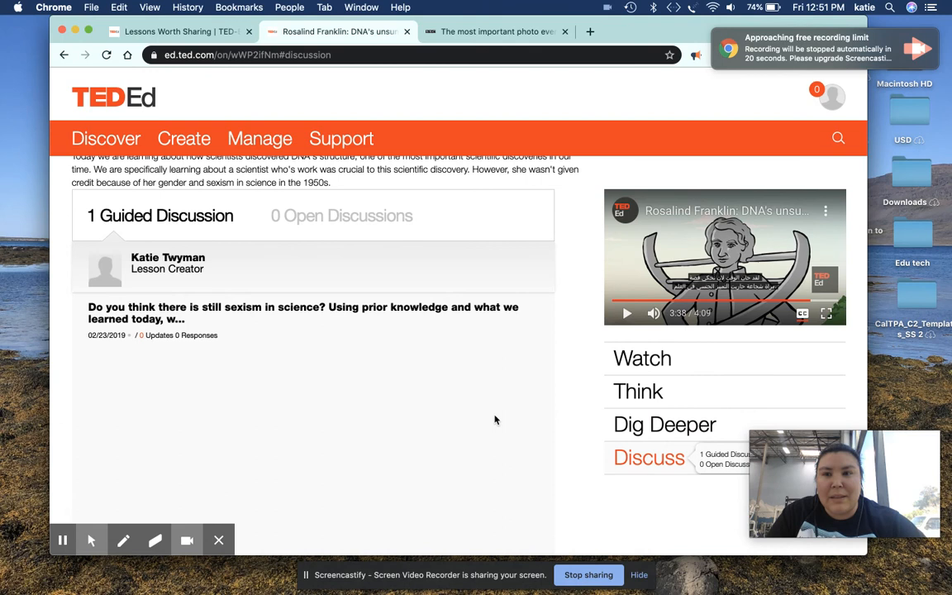
{"action": "scroll", "scroll_direction": "down", "scroll_amount": 3}
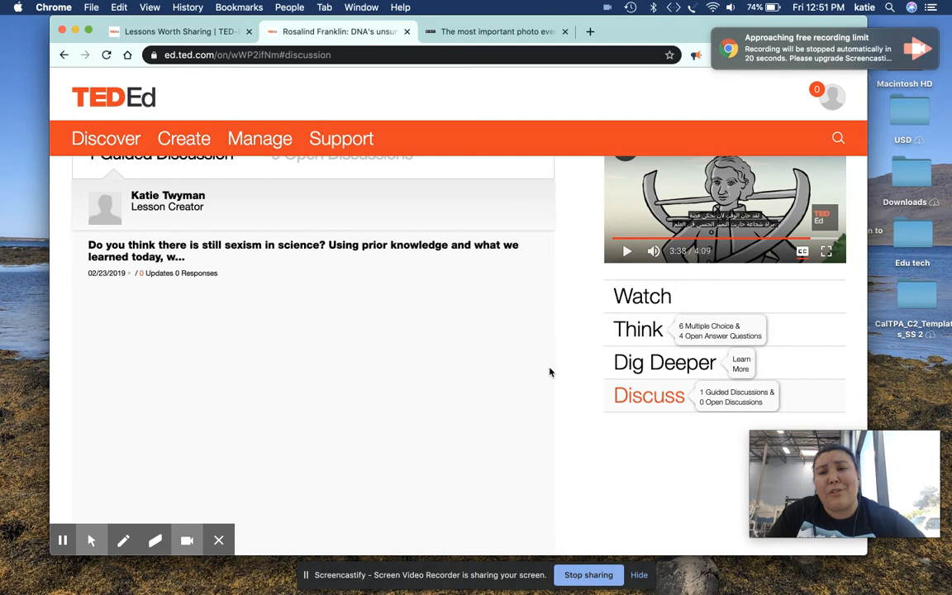